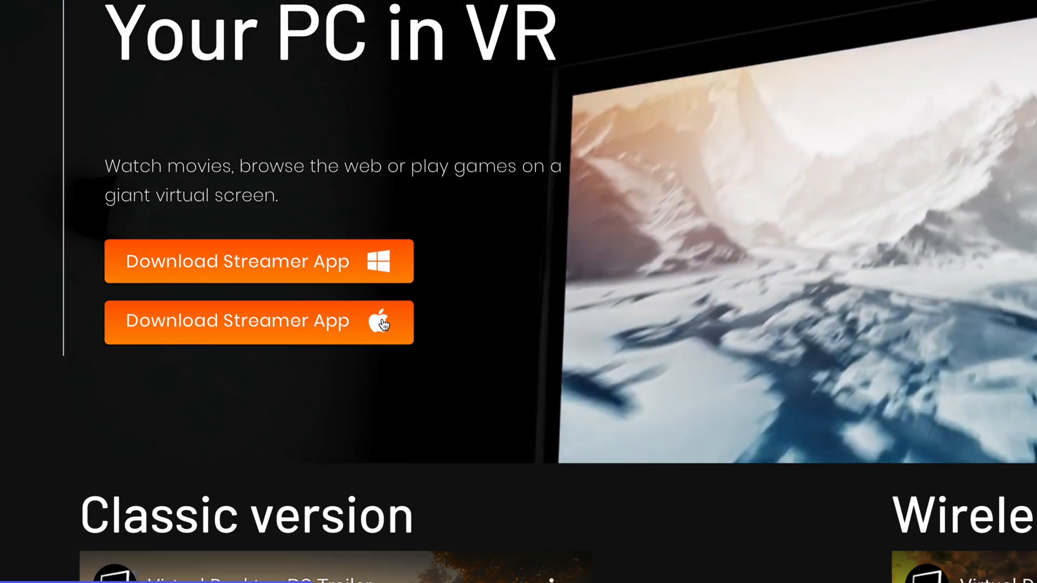
Download the Mac Streamer installer (.dmg), allowing the site's download, and reveal it in Downloads.
{"action": "scroll", "scroll_direction": "down", "scroll_amount": 3}
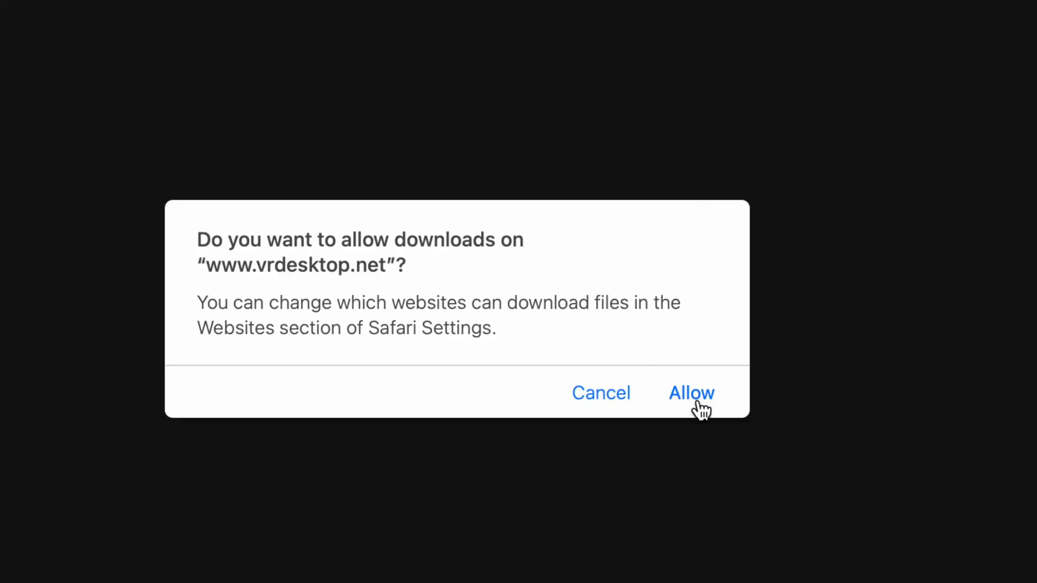
{"action": "left_click", "coordinate": [691, 392]}
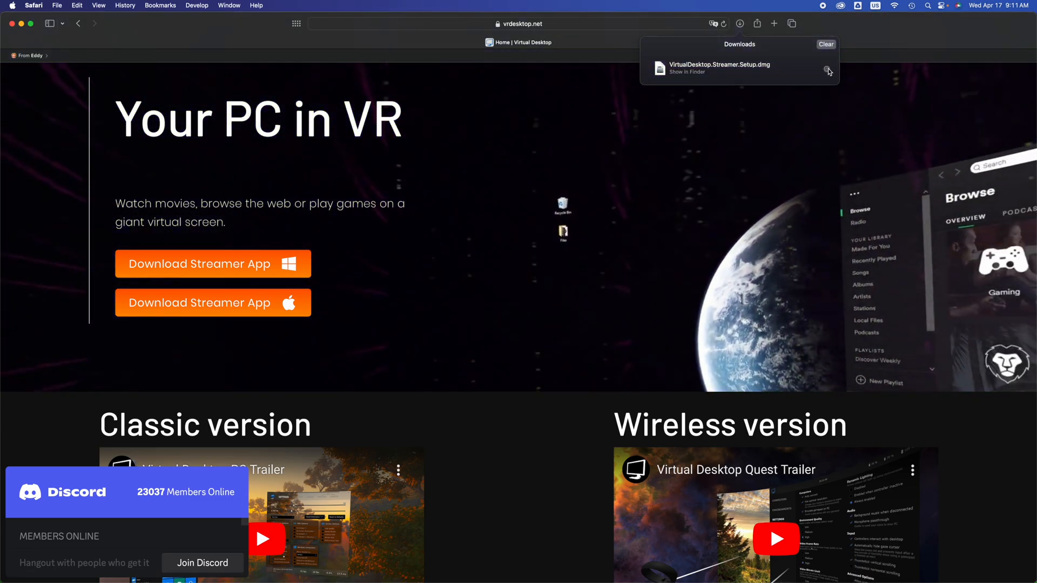
{"action": "left_click", "coordinate": [686, 71]}
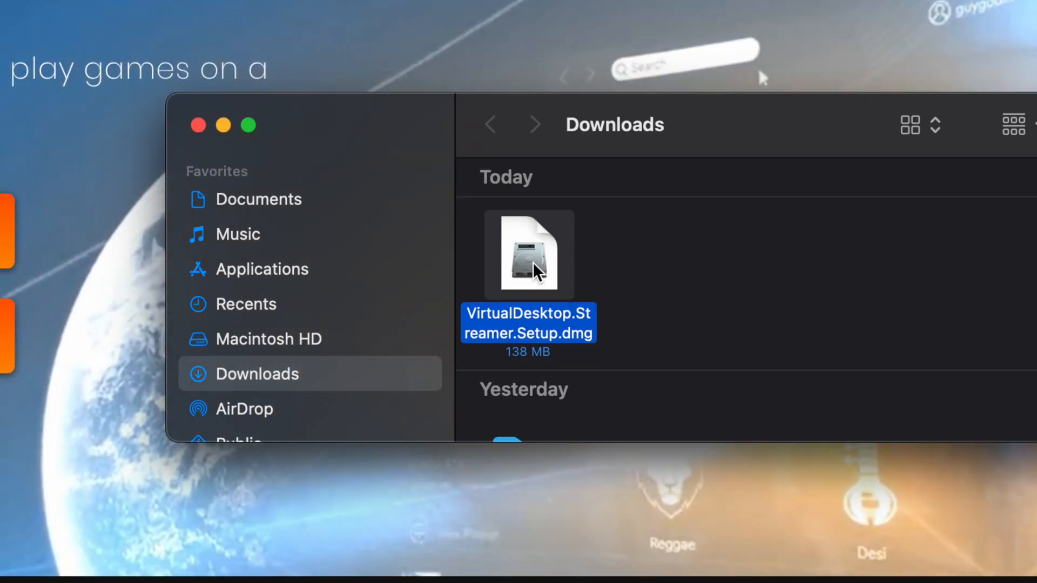
Mount the downloaded .dmg, launch Virtual Desktop.pkg and continue past the installer introduction.
{"action": "double_click", "coordinate": [528, 255]}
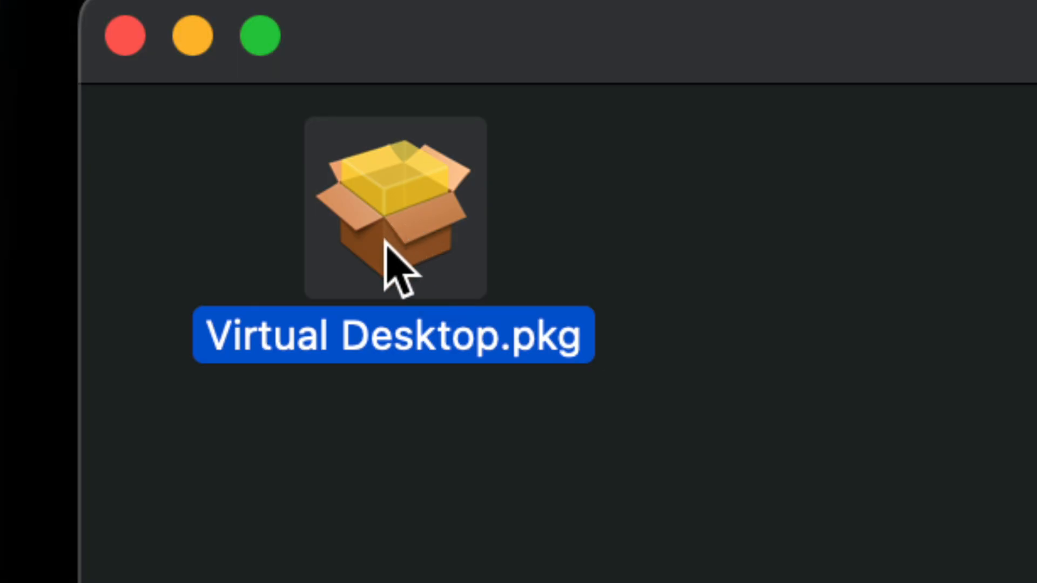
{"action": "double_click", "coordinate": [393, 207]}
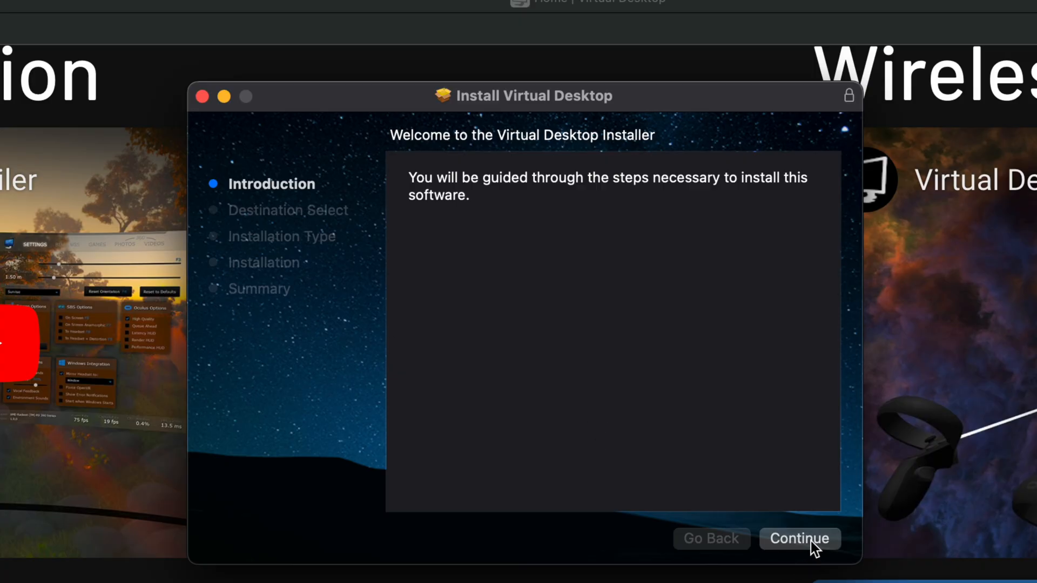
{"action": "left_click", "coordinate": [798, 538]}
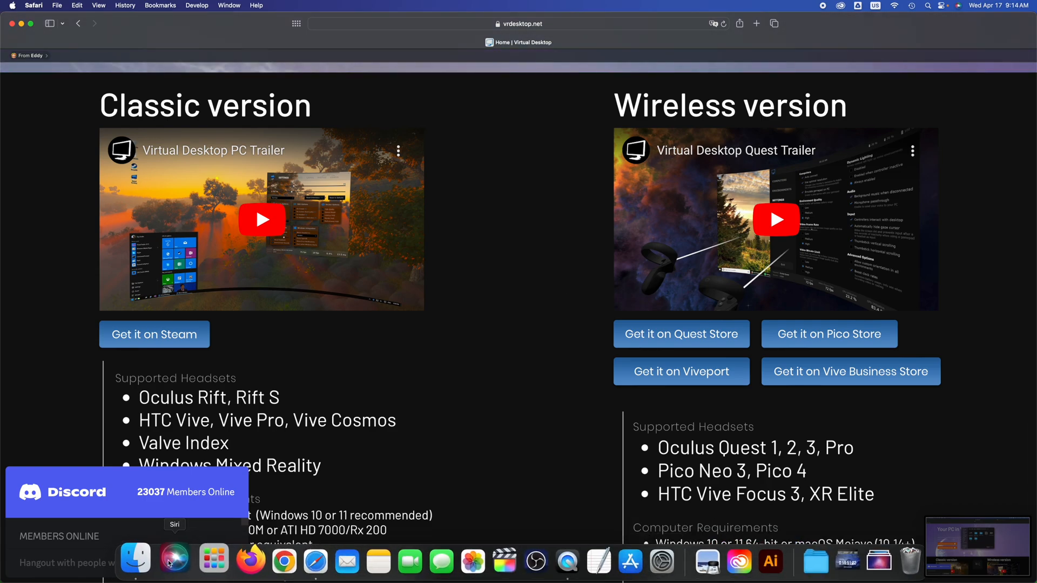
Find Virtual Desktop Streamer in Launchpad's app grid and launch it.
{"action": "left_click", "coordinate": [134, 562]}
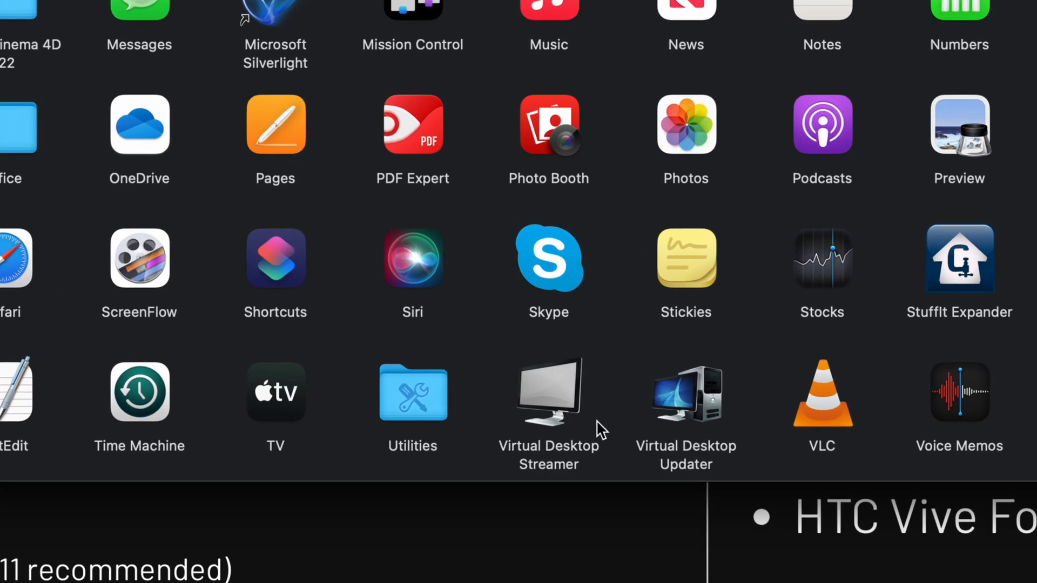
{"action": "left_click", "coordinate": [685, 392]}
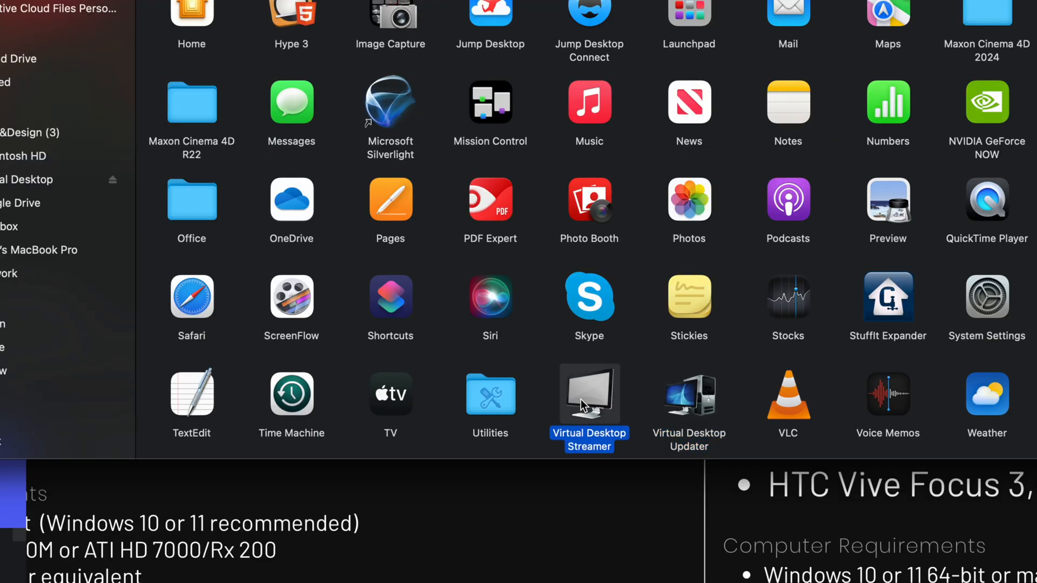
{"action": "left_click", "coordinate": [587, 395]}
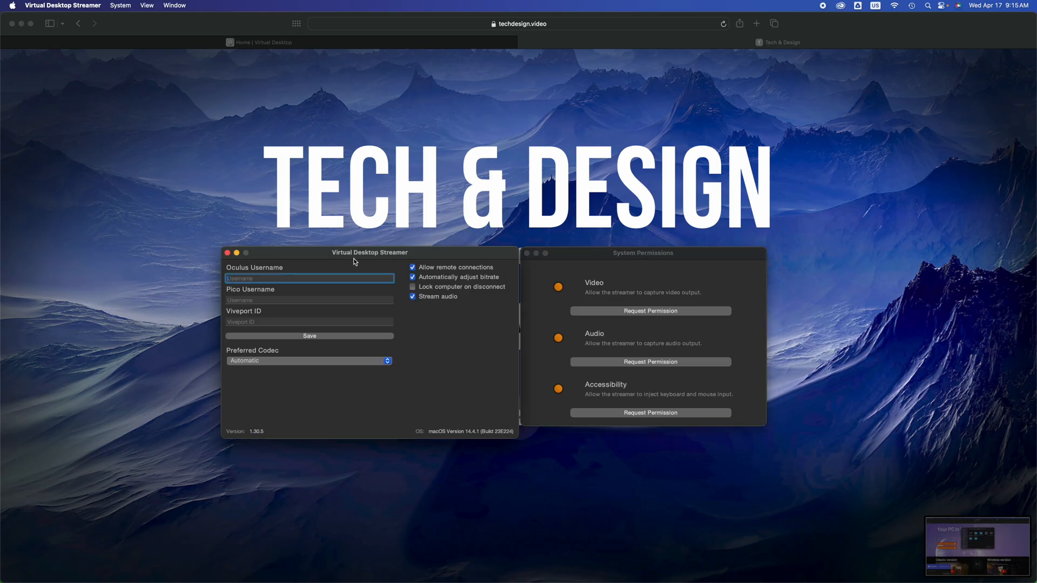
{"action": "left_click", "coordinate": [309, 322]}
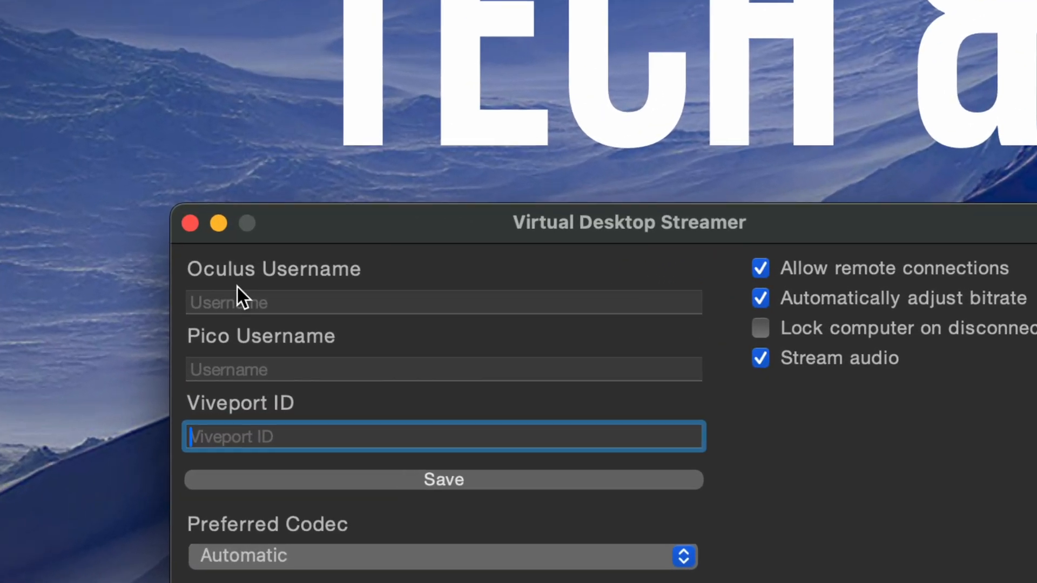
{"action": "left_click", "coordinate": [443, 302]}
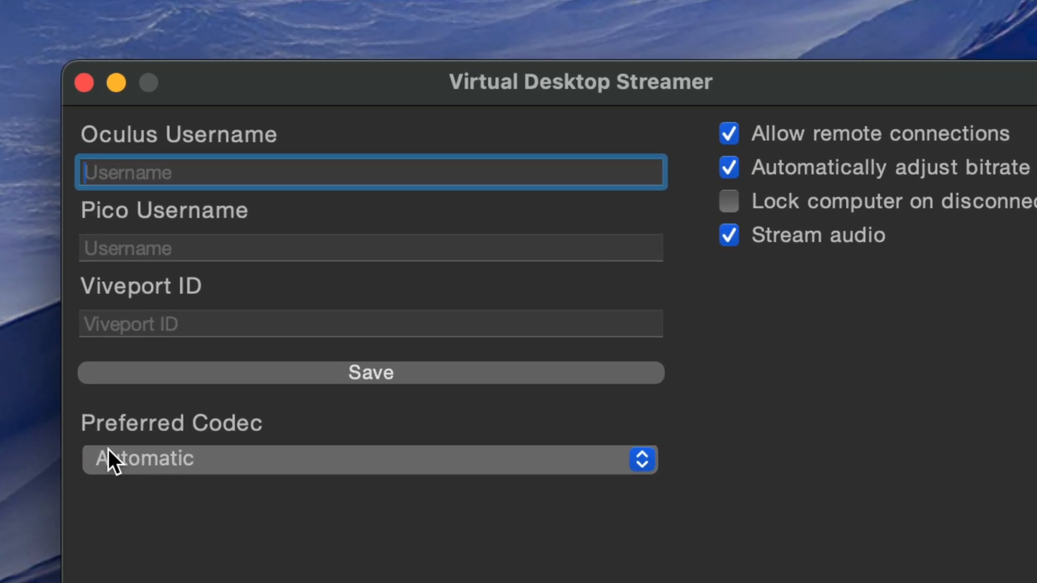
{"action": "left_click", "coordinate": [370, 459]}
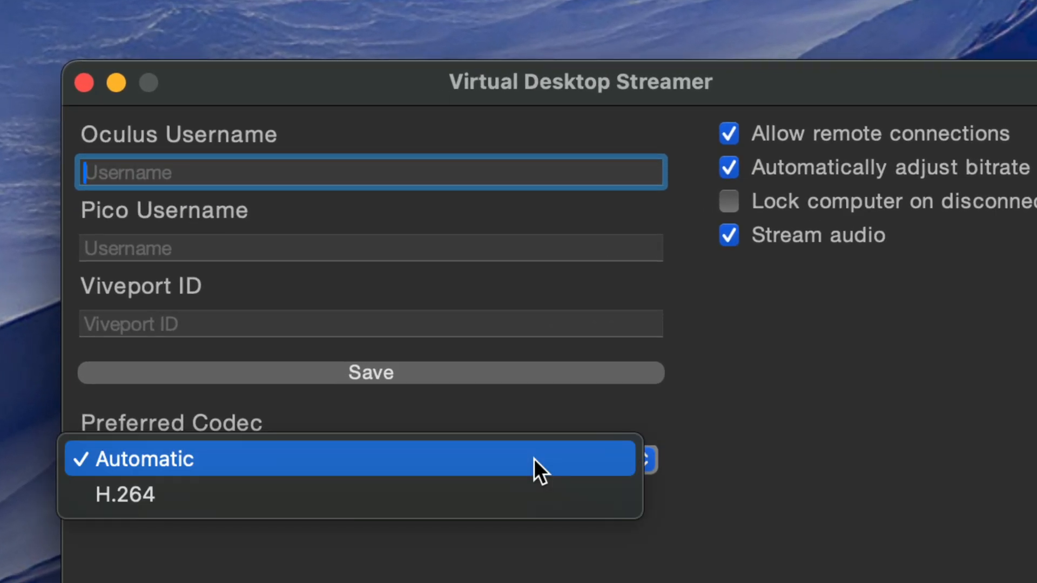
{"action": "mouse_move", "coordinate": [336, 476]}
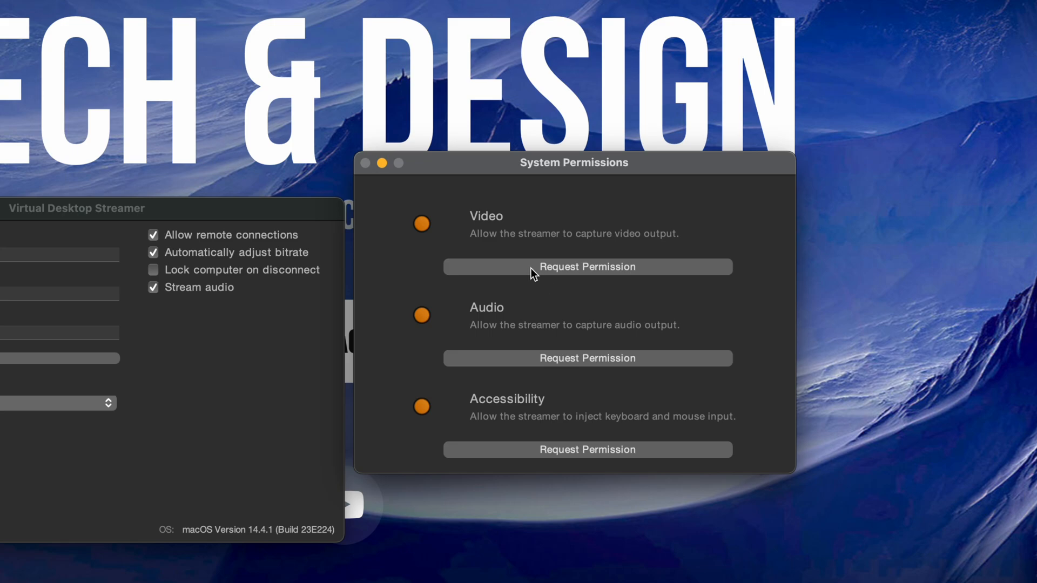
Grant Virtual Desktop Streamer screen recording permission in System Settings and restart it.
{"action": "left_click", "coordinate": [586, 267]}
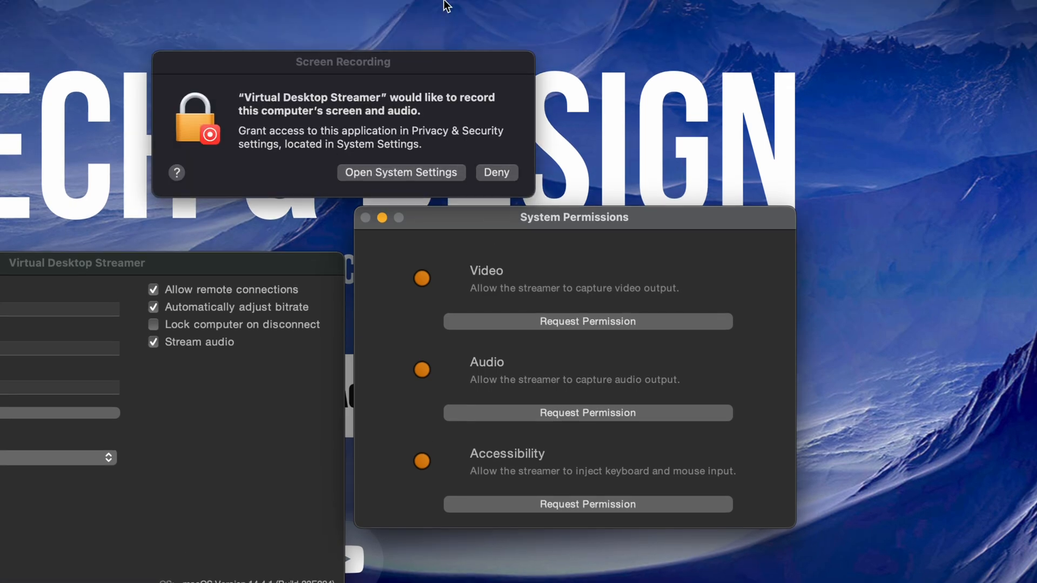
{"action": "left_click", "coordinate": [495, 173]}
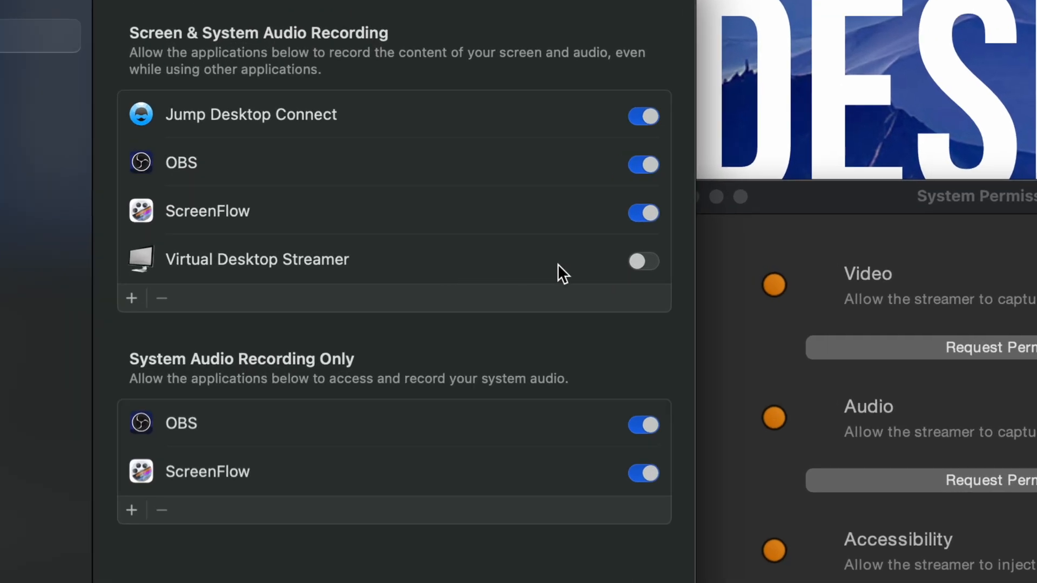
{"action": "mouse_move", "coordinate": [651, 271]}
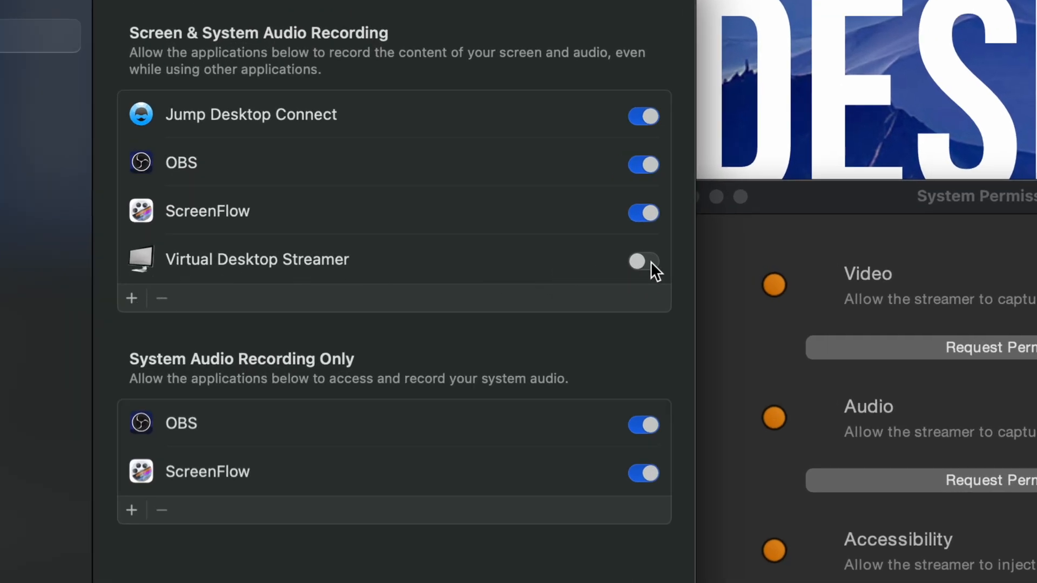
{"action": "left_click", "coordinate": [641, 260]}
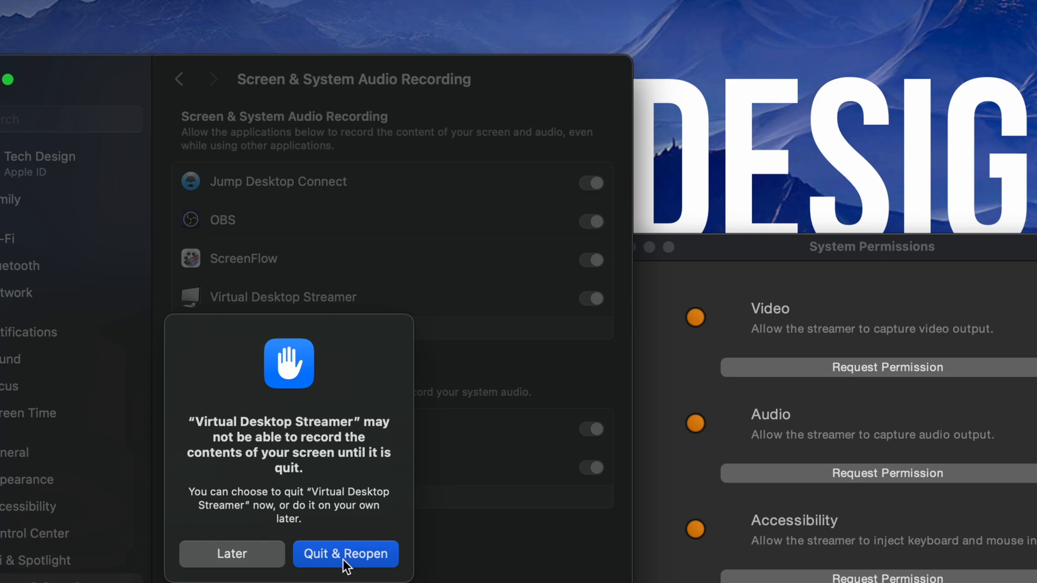
{"action": "left_click", "coordinate": [344, 554]}
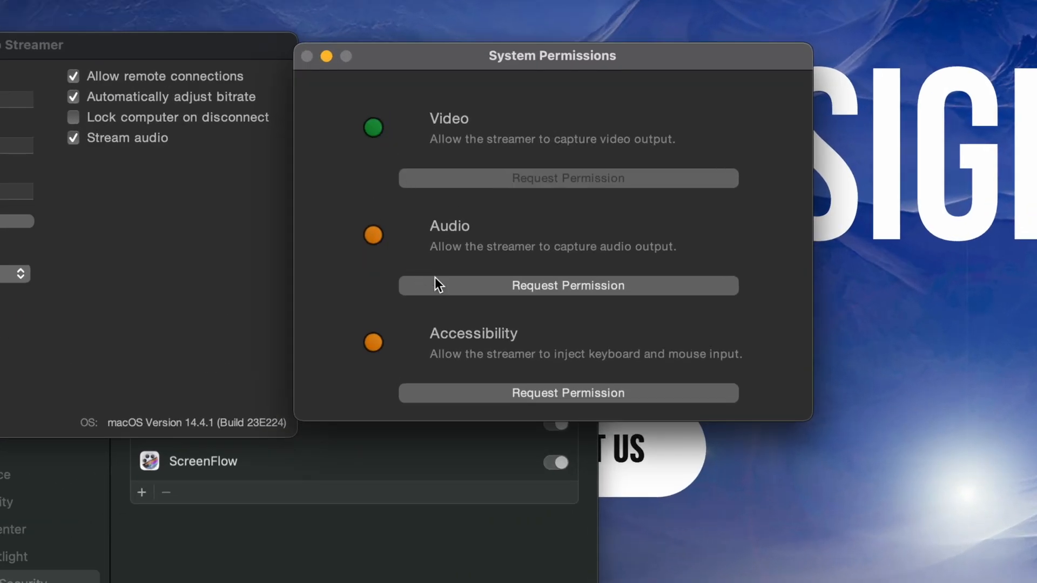
Allow the streamer microphone access for audio, then request keyboard and mouse accessibility access.
{"action": "left_click", "coordinate": [567, 285]}
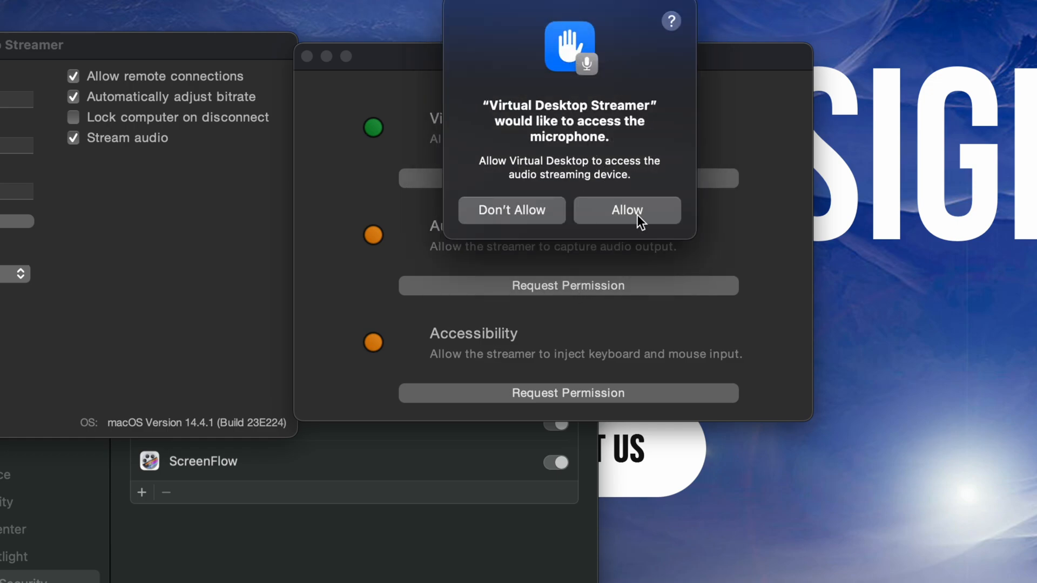
{"action": "left_click", "coordinate": [625, 209]}
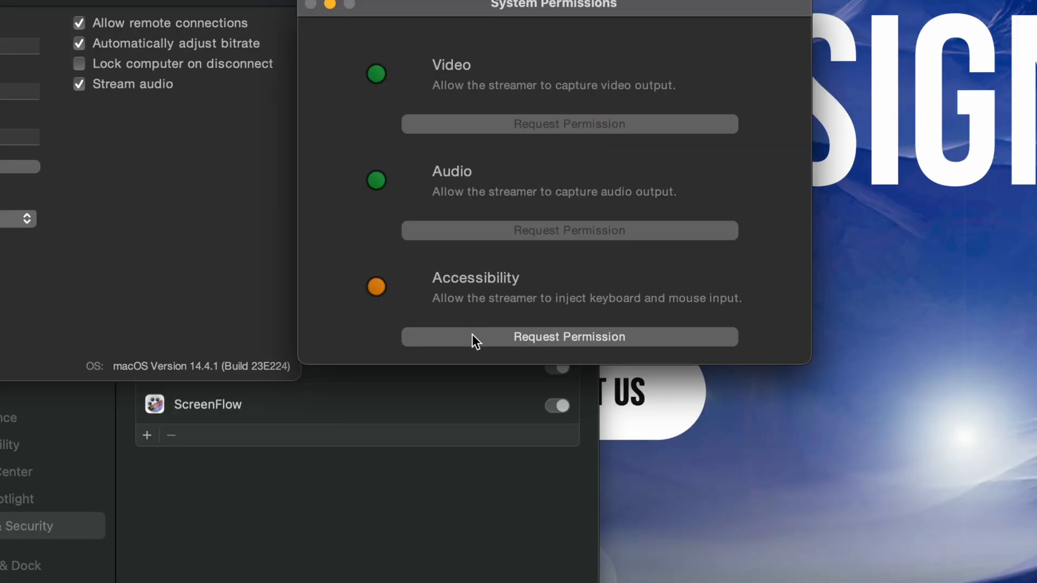
{"action": "left_click", "coordinate": [568, 337]}
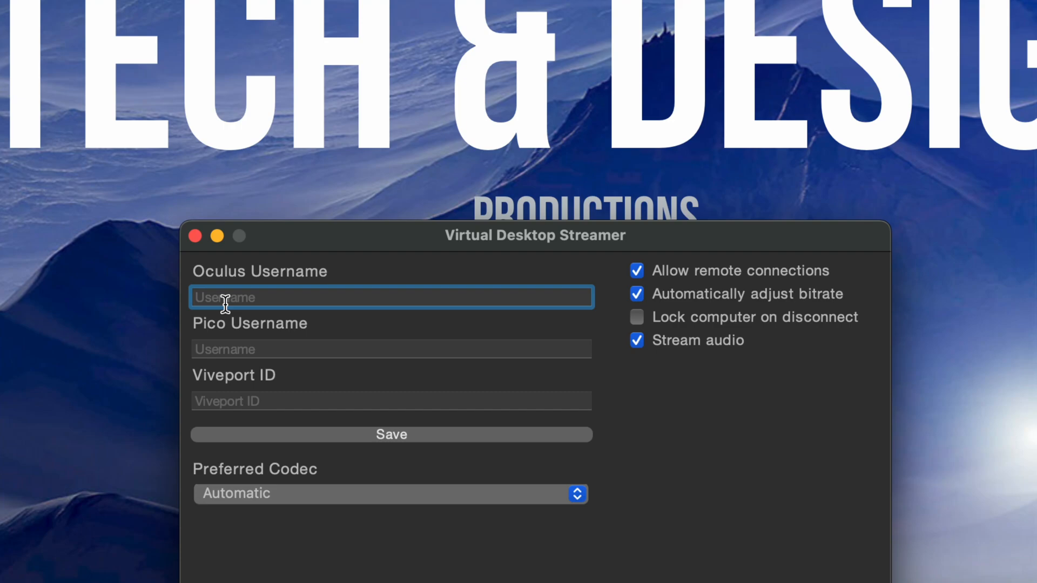
Save 'Tech and Design' as the Oculus username.
{"action": "type", "text": "Tech and Design"}
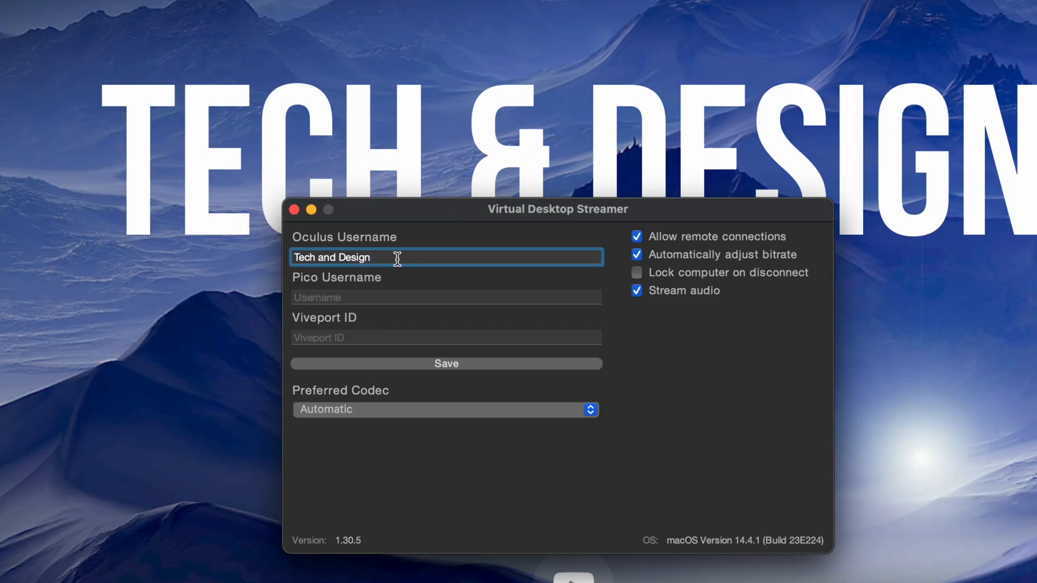
{"action": "left_click", "coordinate": [446, 363]}
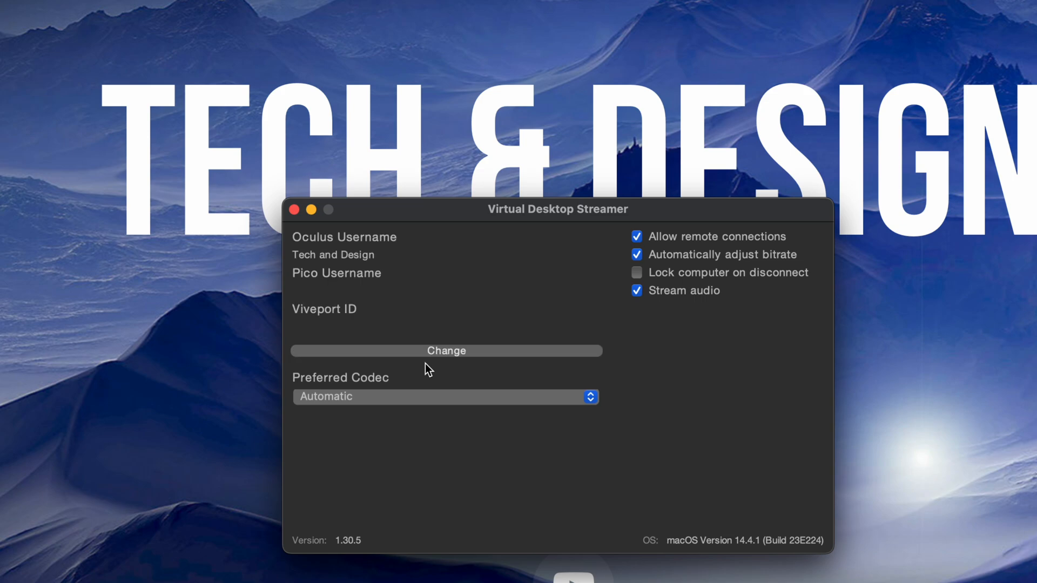
{"action": "mouse_move", "coordinate": [382, 267]}
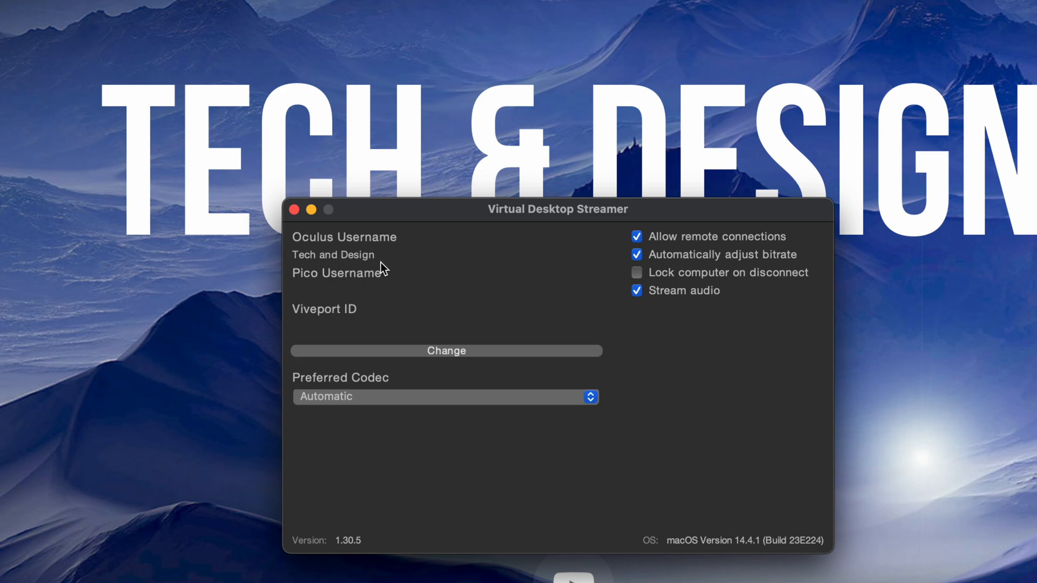
{"action": "mouse_move", "coordinate": [395, 285]}
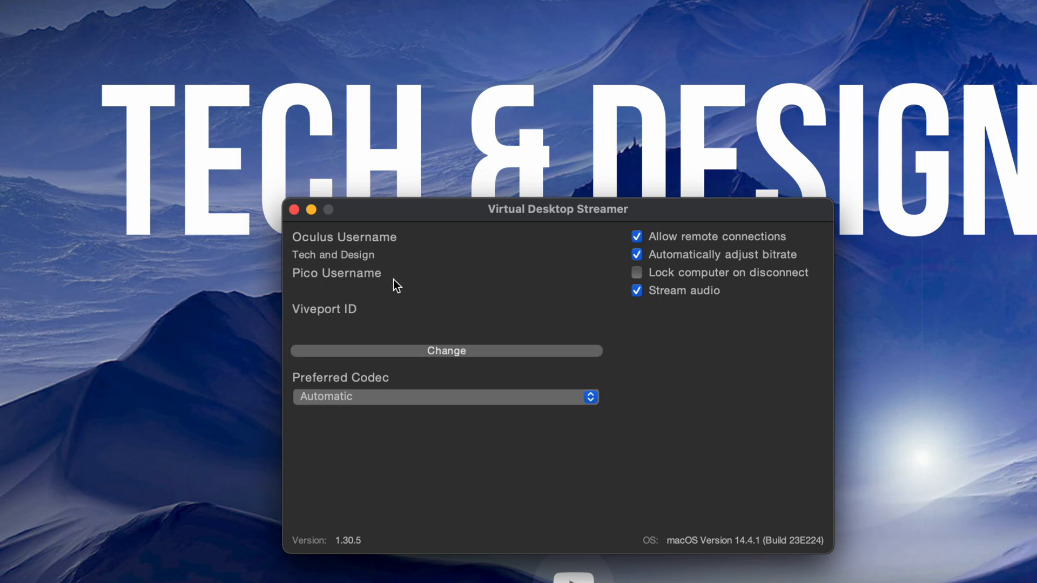
{"action": "mouse_move", "coordinate": [423, 296]}
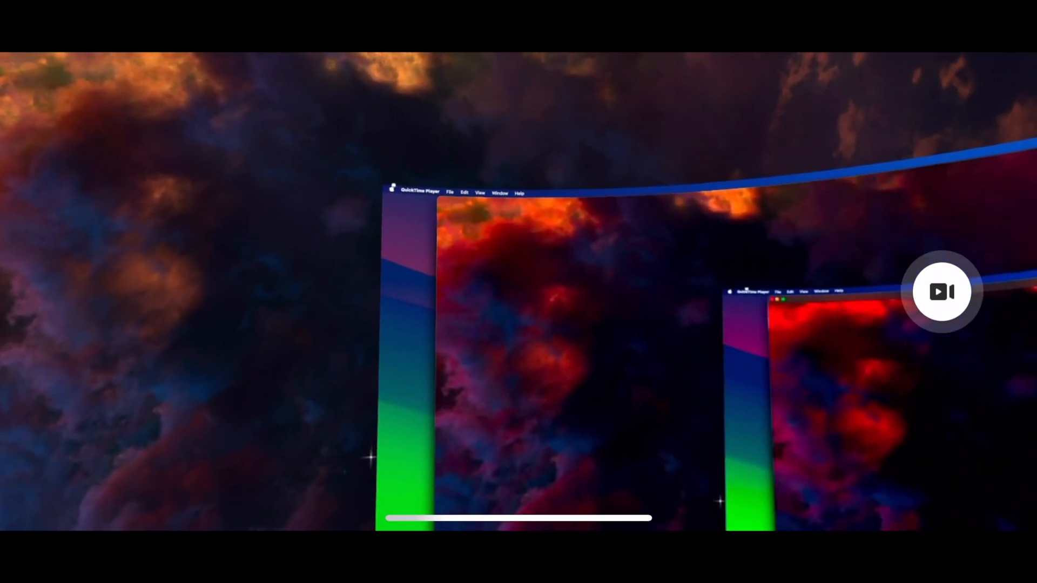
Open the Apple menu on the Mac desktop streamed inside the headset.
{"action": "left_click", "coordinate": [389, 179]}
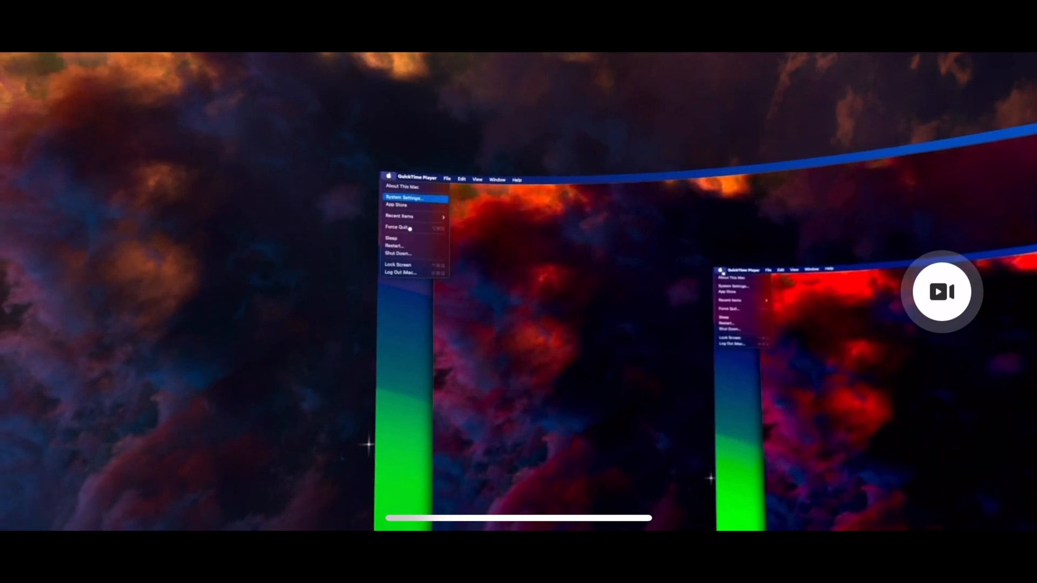